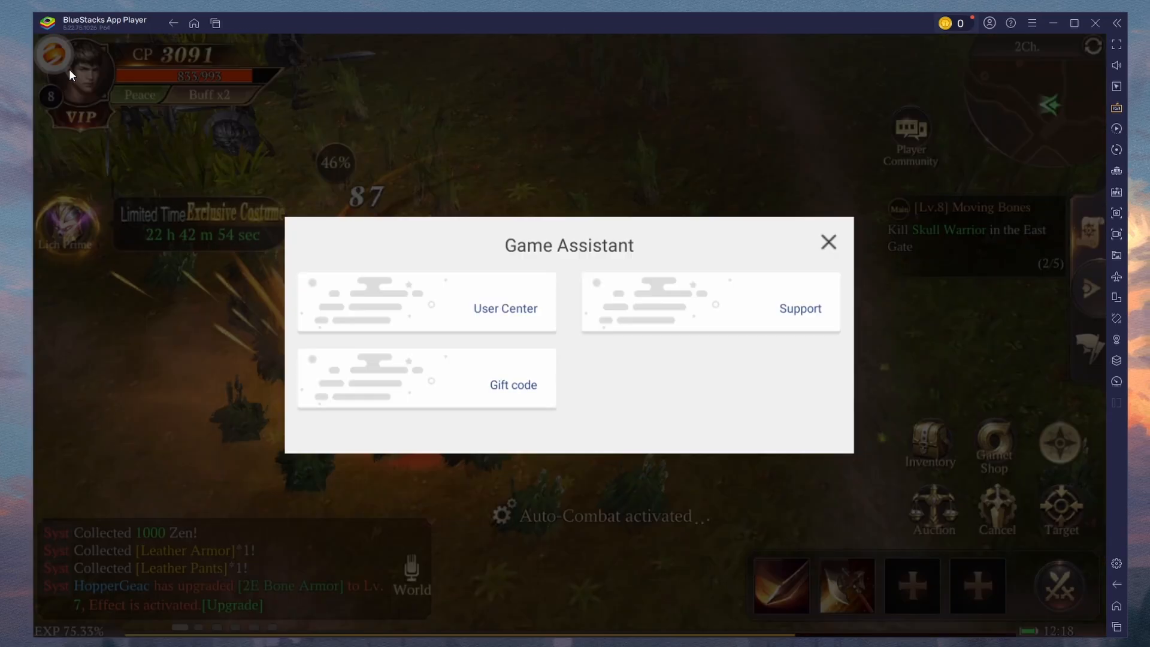
# Step: Download the BlueStacks installer from the homepage and bring up the Play Store in App Player
pyautogui.click(828, 242)
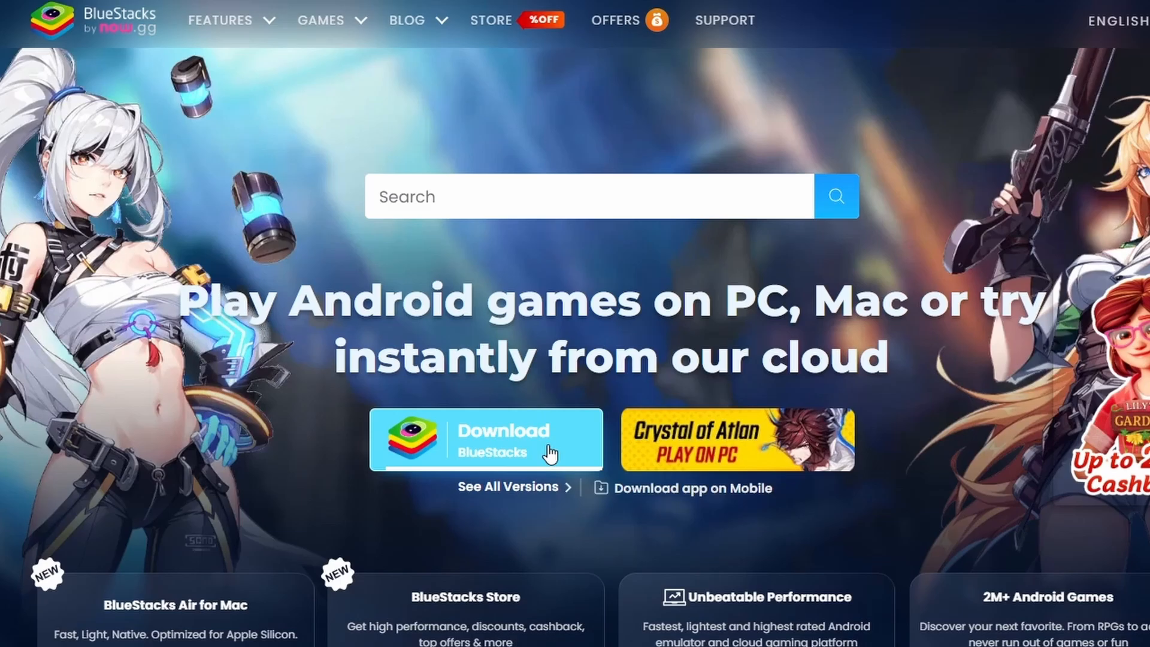
pyautogui.click(485, 438)
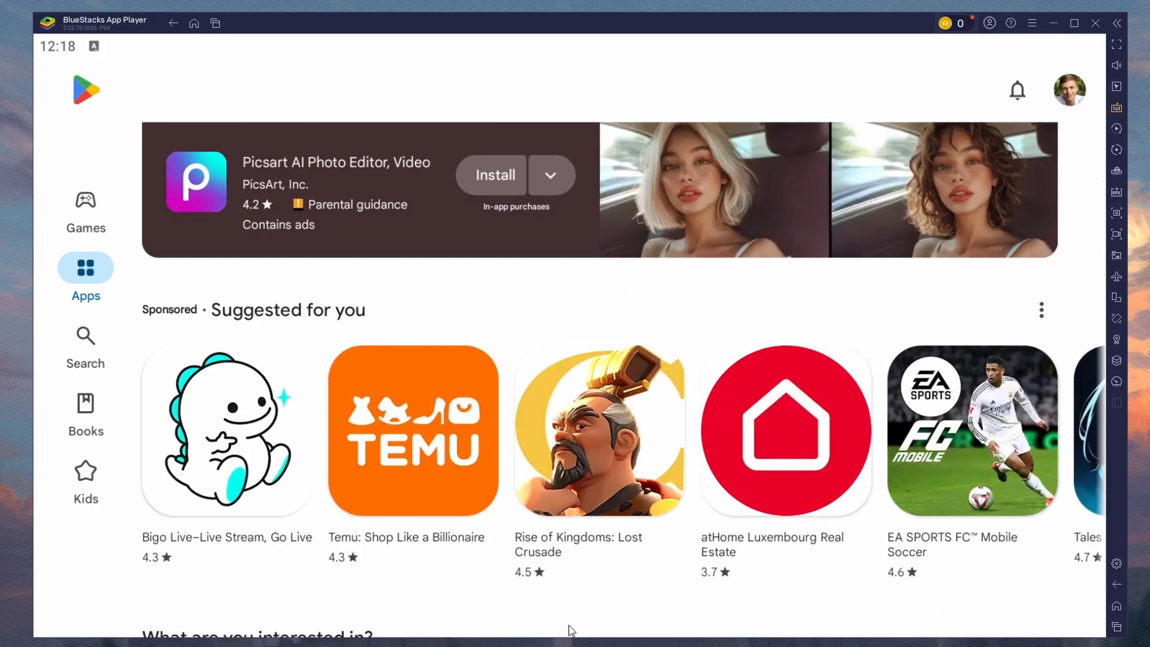
# Step: Search the Play Store for 'mu d' and scroll to MU: Dark Epoch
pyautogui.click(85, 345)
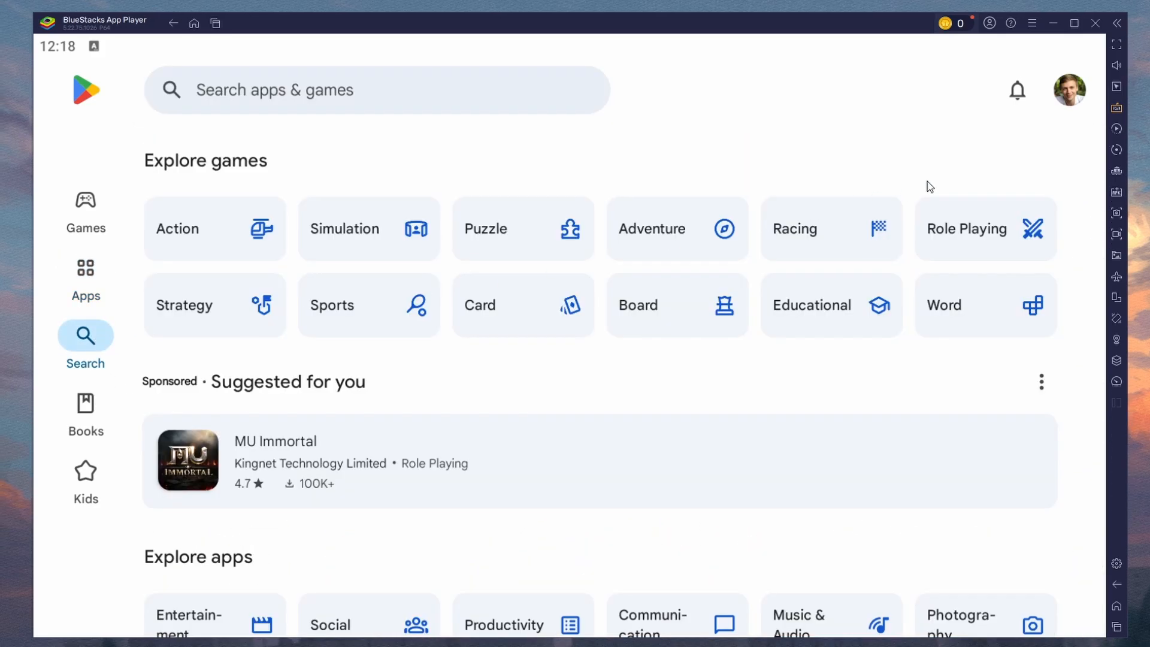
pyautogui.click(367, 89)
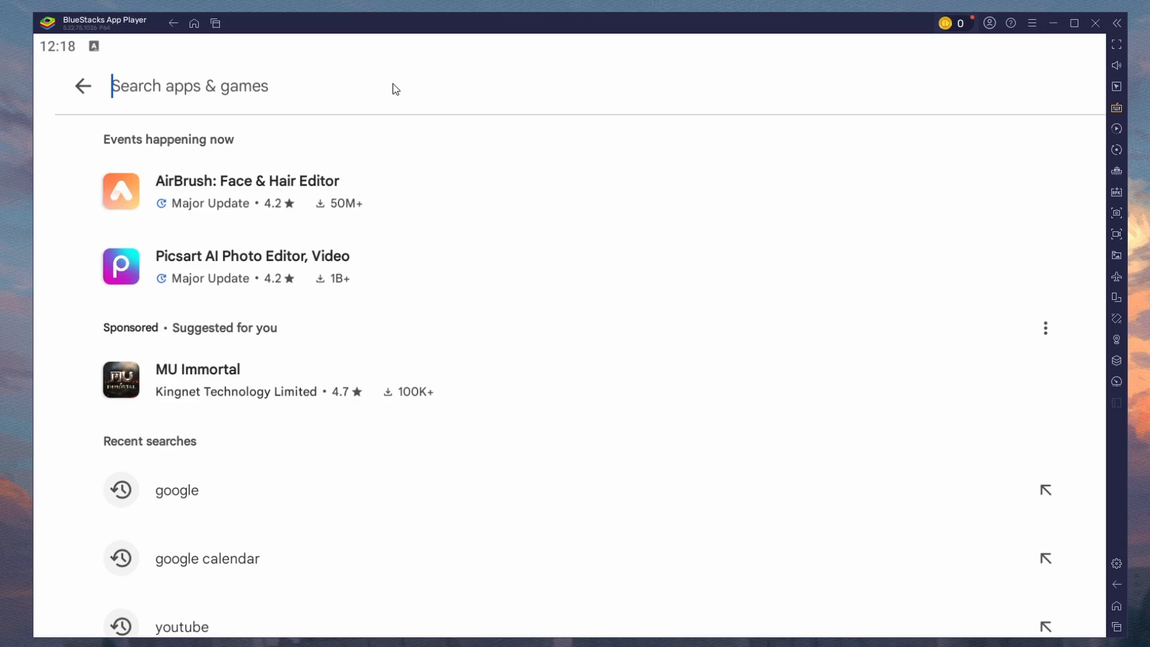
pyautogui.write('mu dark epoch')
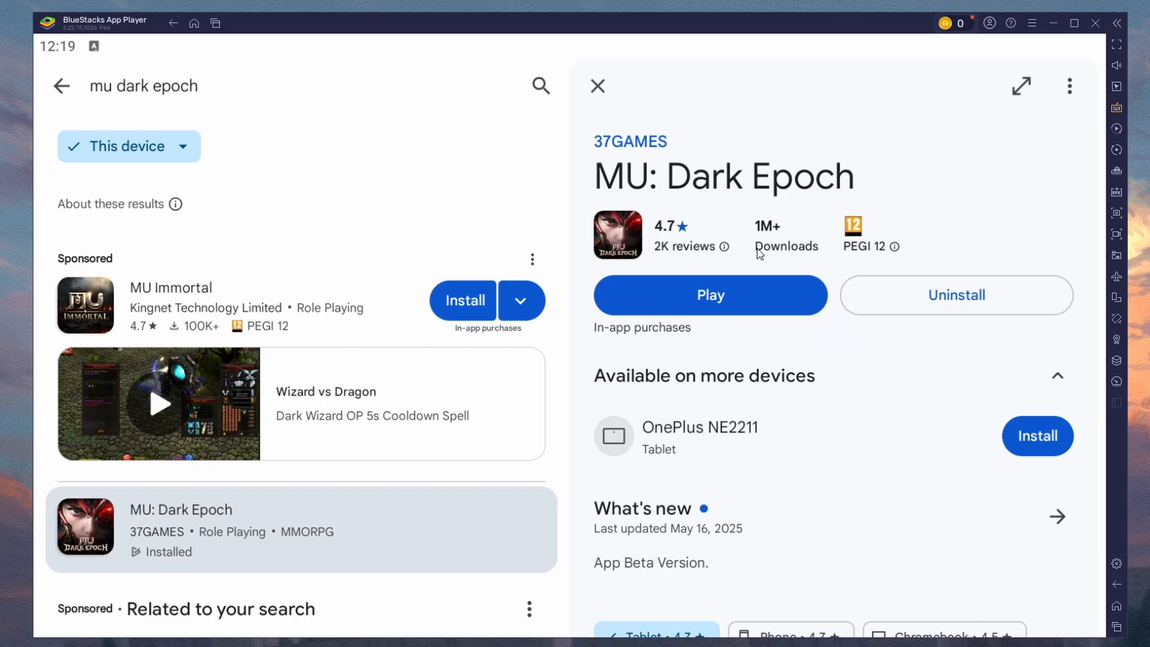
pyautogui.scroll(-3)
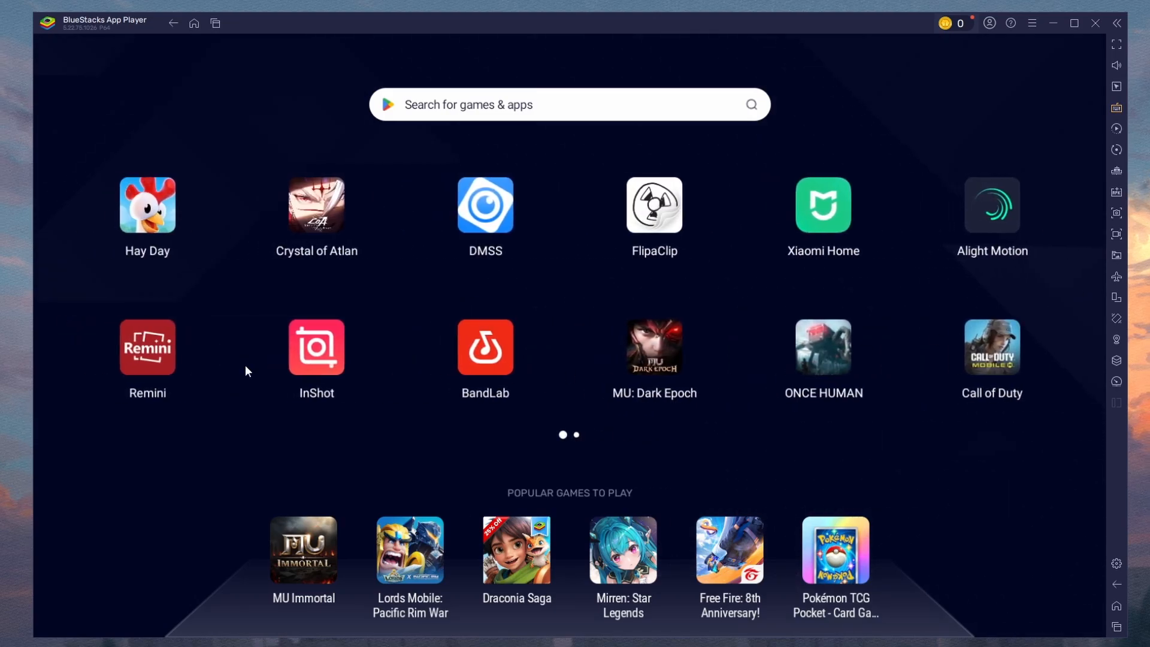
pyautogui.moveTo(755, 446)
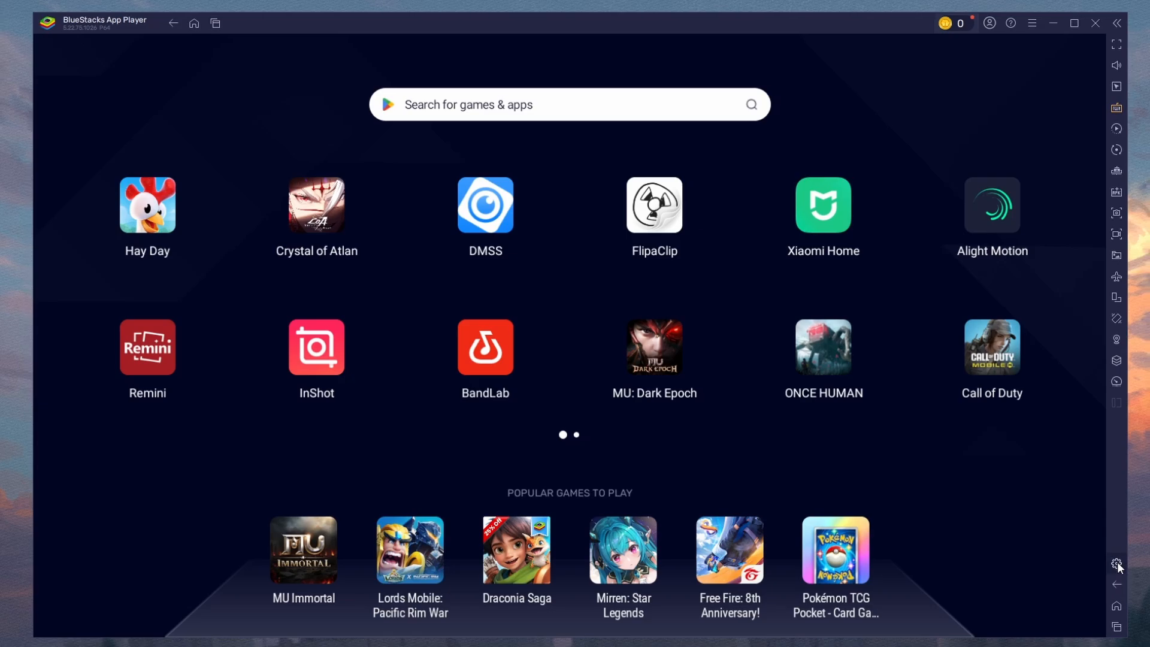
# Step: In Performance settings, keep CPU at High (4 Cores) and memory at Enhanced (4 GB)
pyautogui.click(1116, 563)
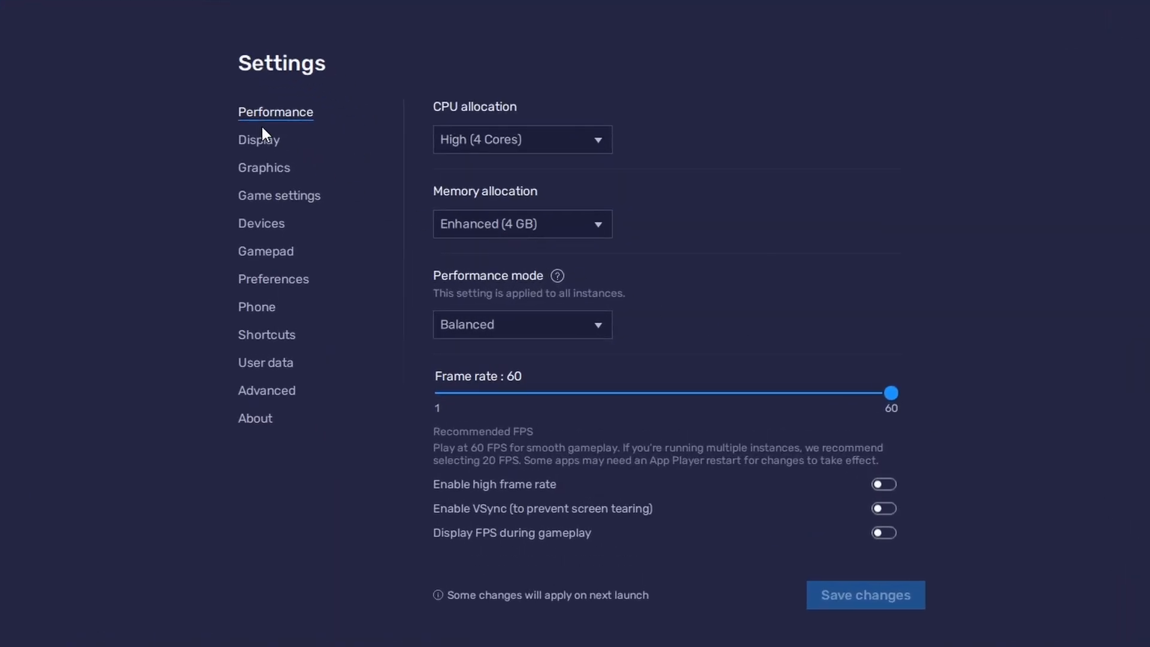
pyautogui.click(522, 140)
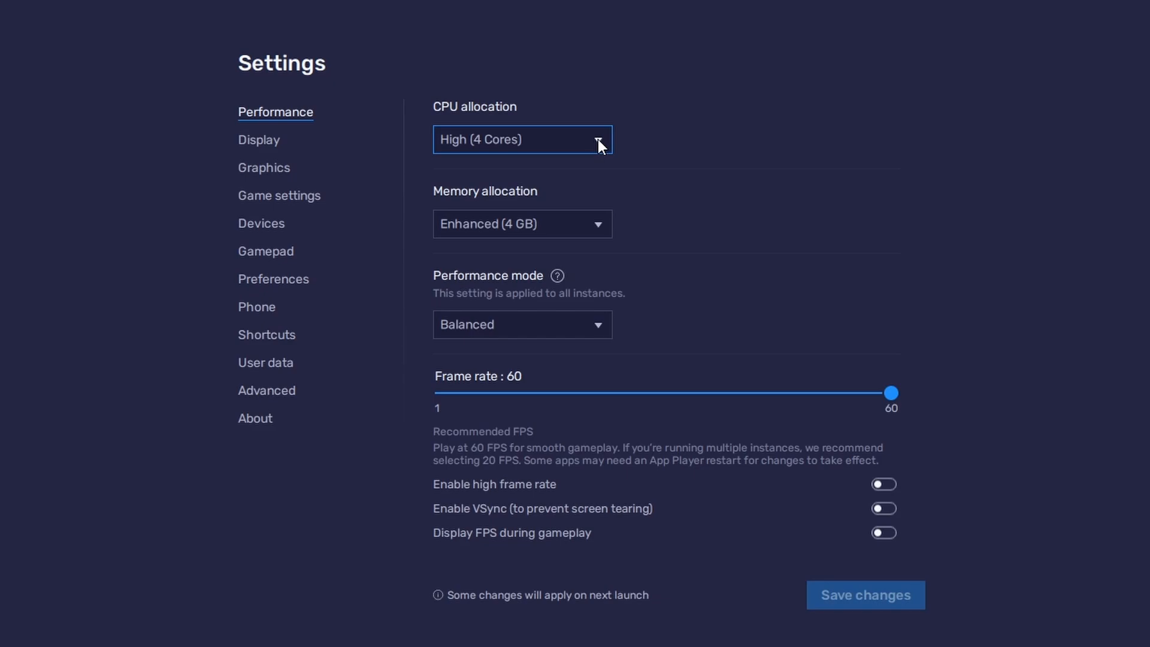
pyautogui.click(523, 140)
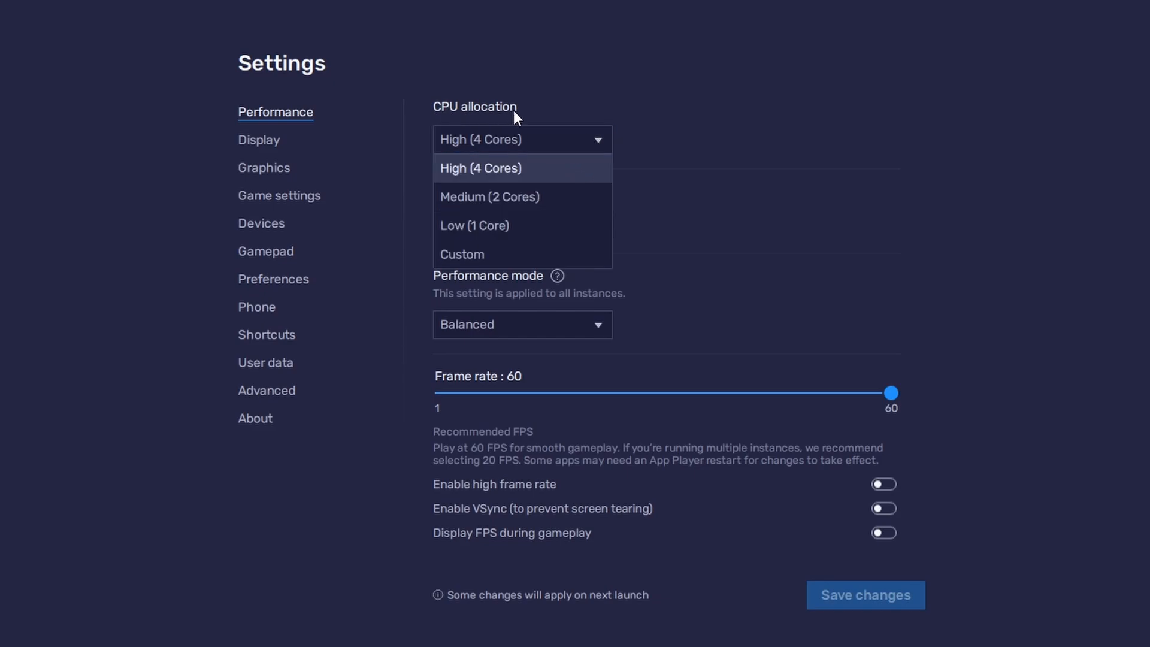
pyautogui.moveTo(522, 226)
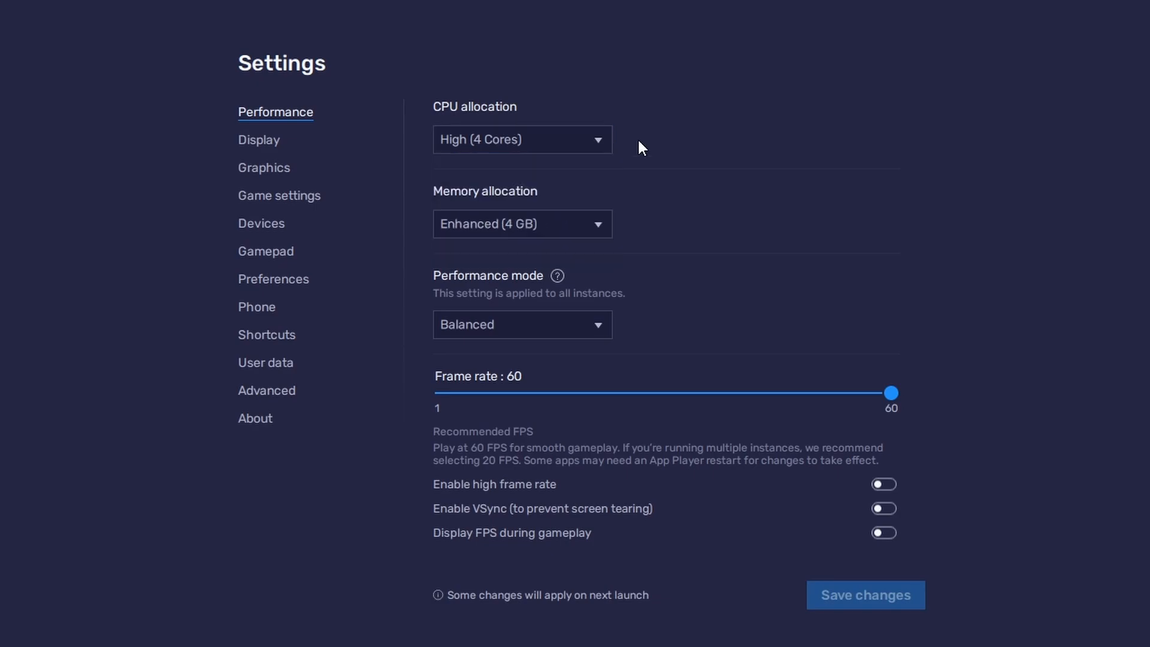
pyautogui.click(522, 224)
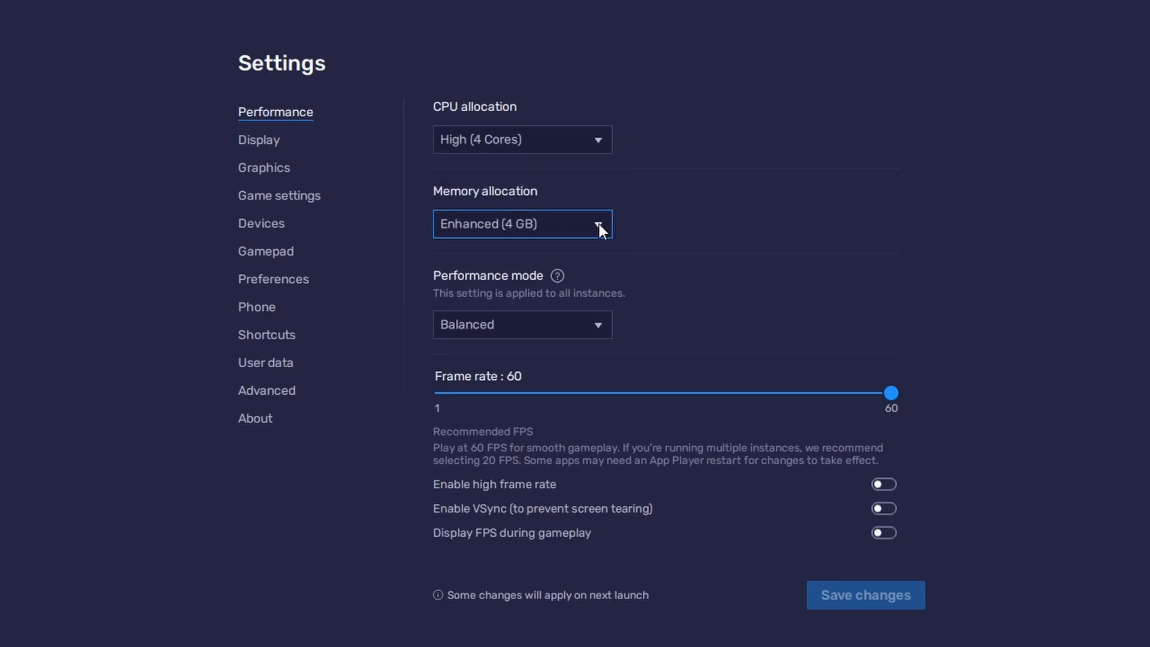
pyautogui.click(522, 224)
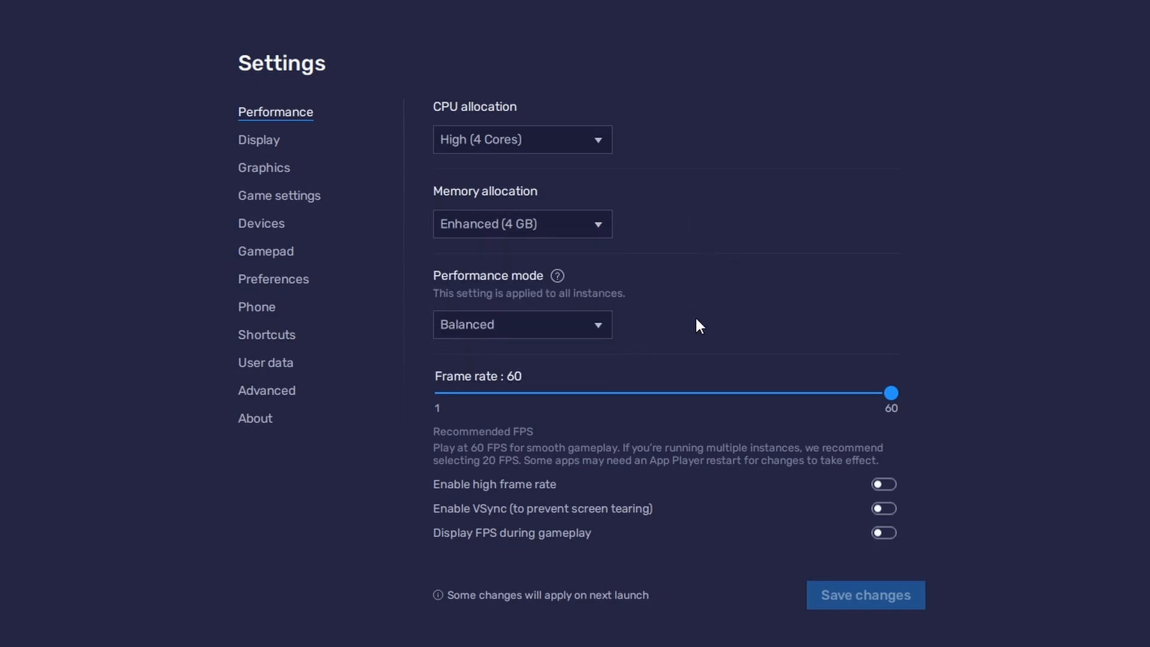
# Step: Keep Balanced mode, enable high frame rate, and slide the frame-rate limit above 60
pyautogui.click(522, 324)
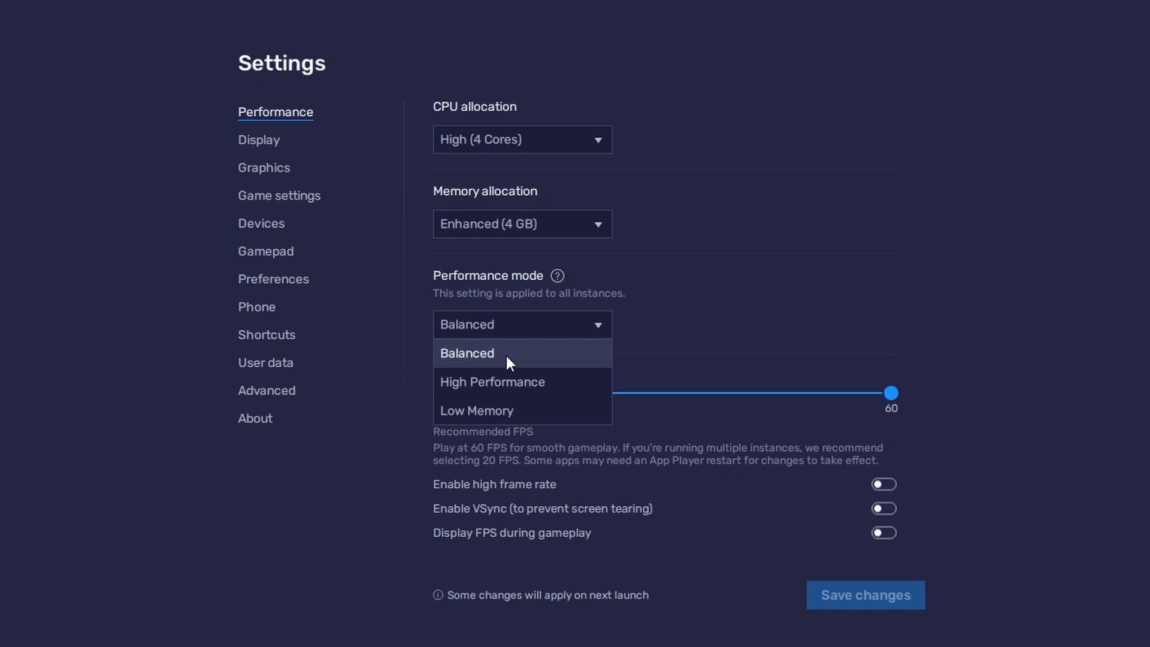
pyautogui.click(467, 353)
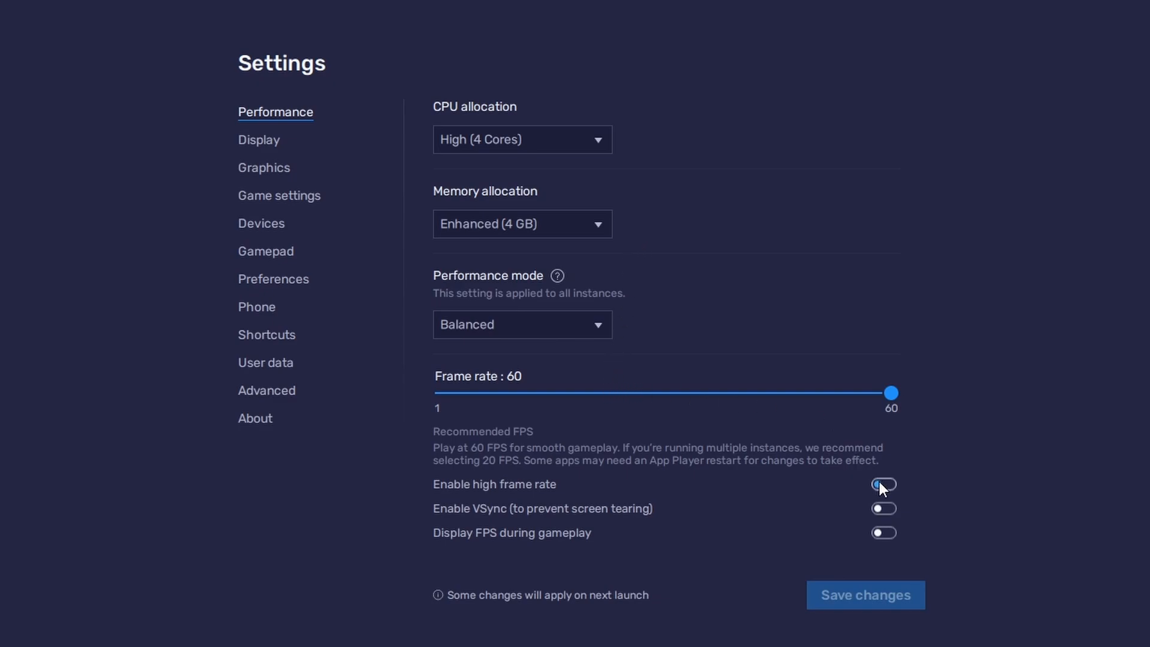
pyautogui.click(883, 484)
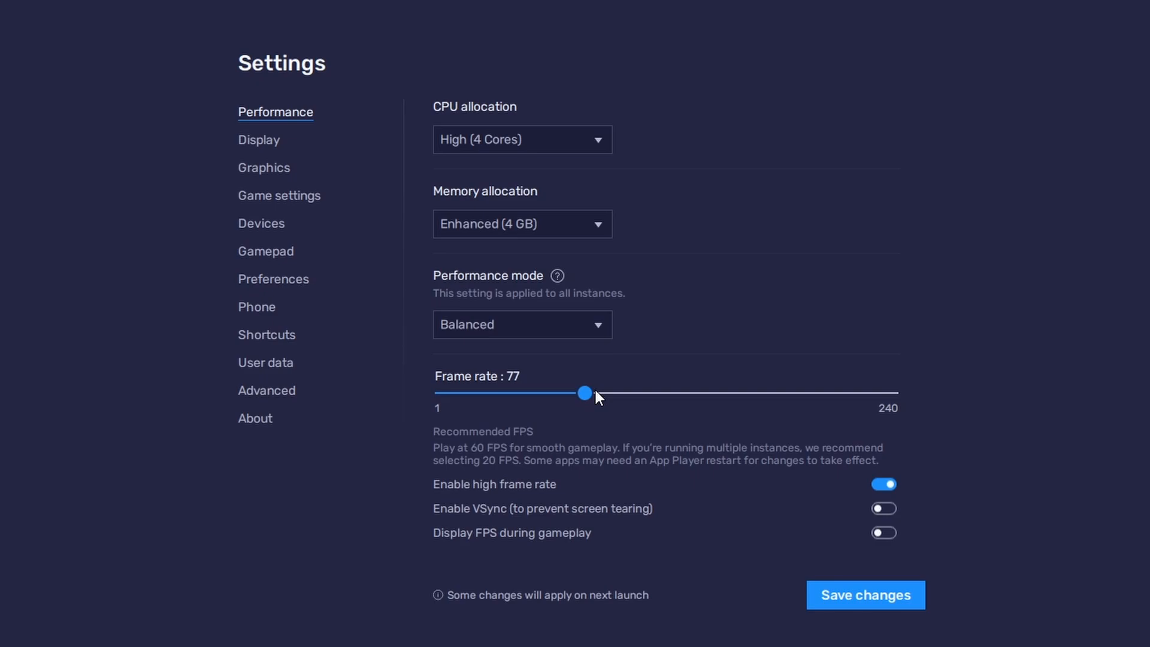
pyautogui.moveTo(584, 393); pyautogui.dragTo(710, 393)
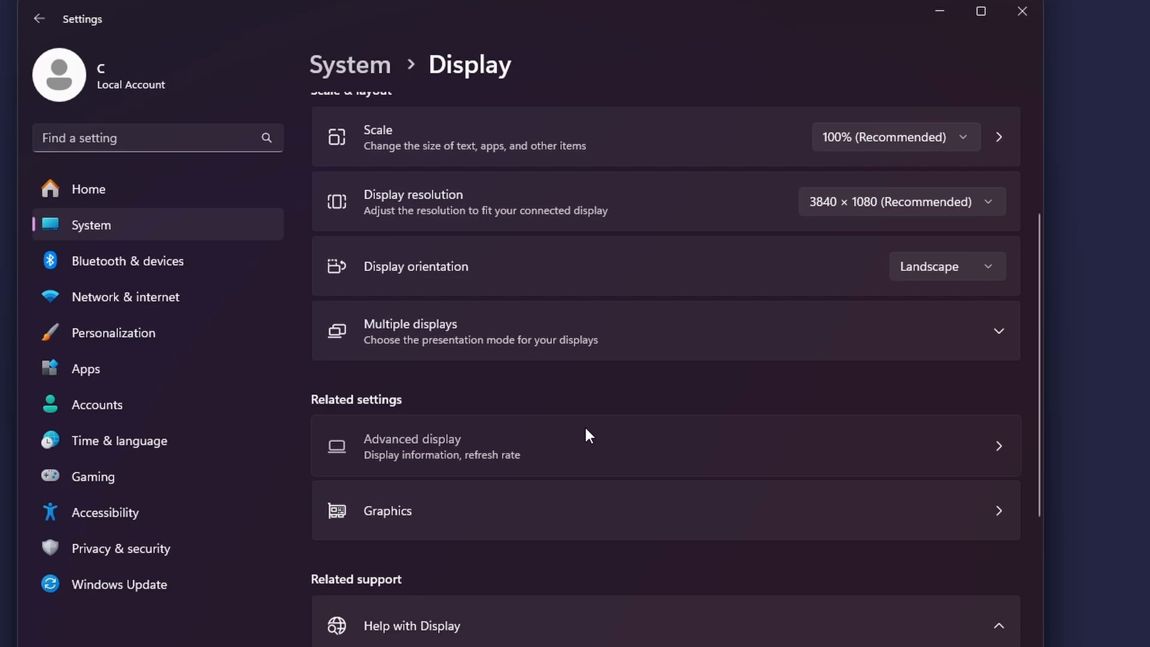
# Step: Note the 3840 × 1080 monitor resolution, then go back to BlueStacks Settings
pyautogui.click(441, 445)
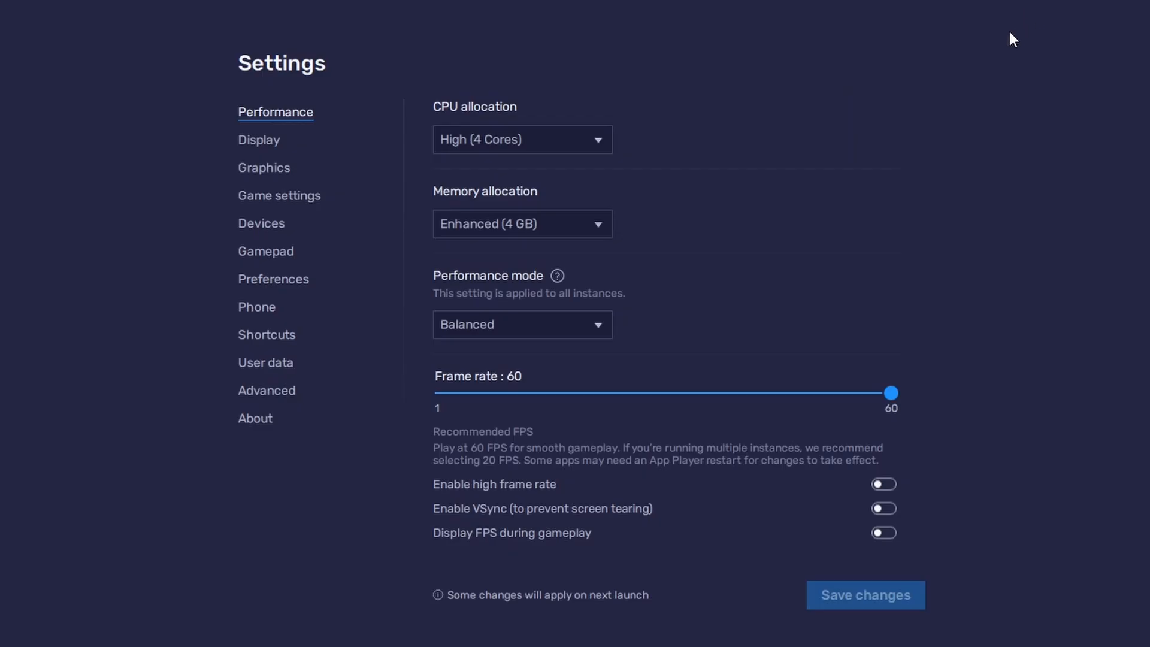
# Step: Choose the 1600 × 900 display resolution and close Settings to resume MU: Dark Epoch
pyautogui.click(258, 140)
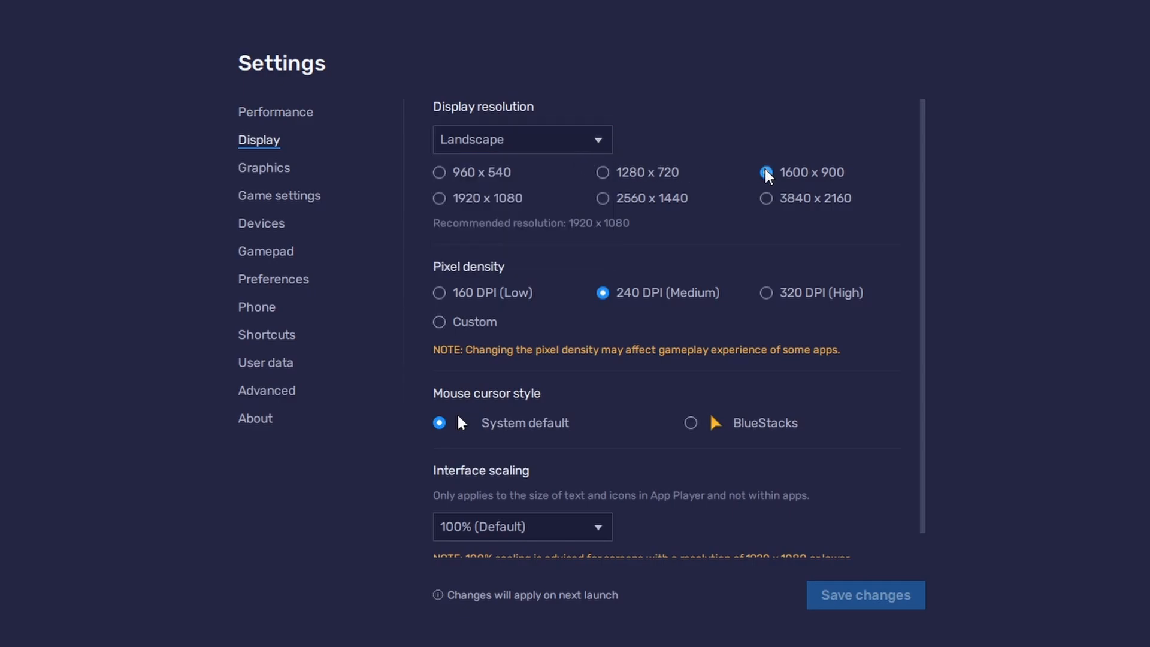
pyautogui.click(765, 172)
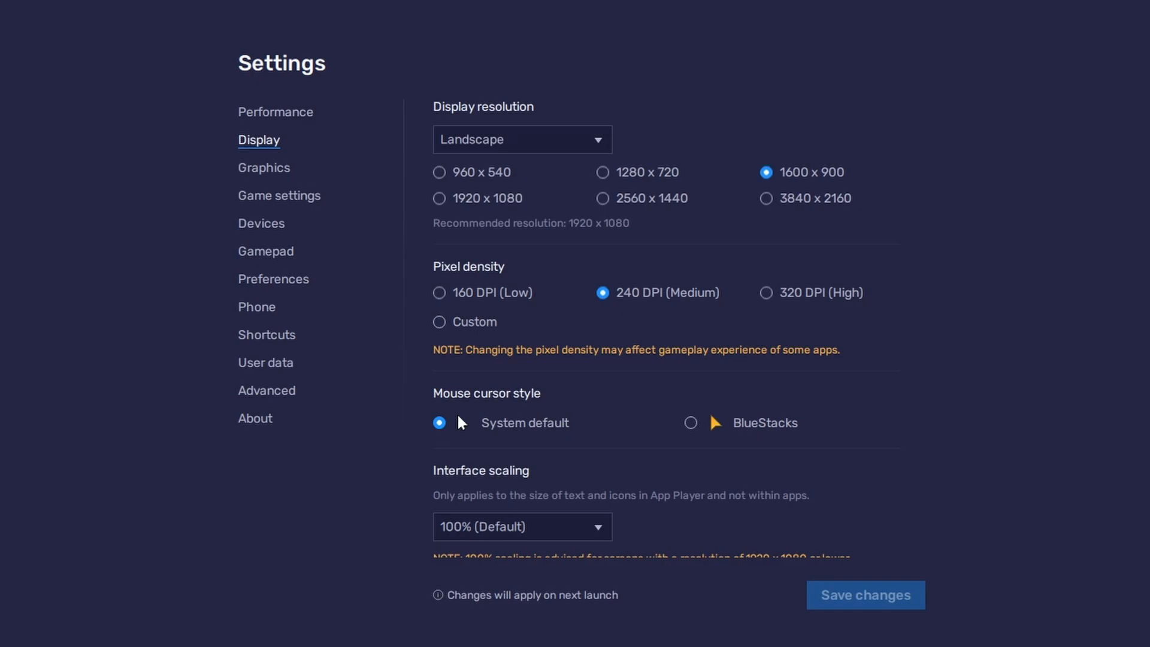
pyautogui.click(275, 111)
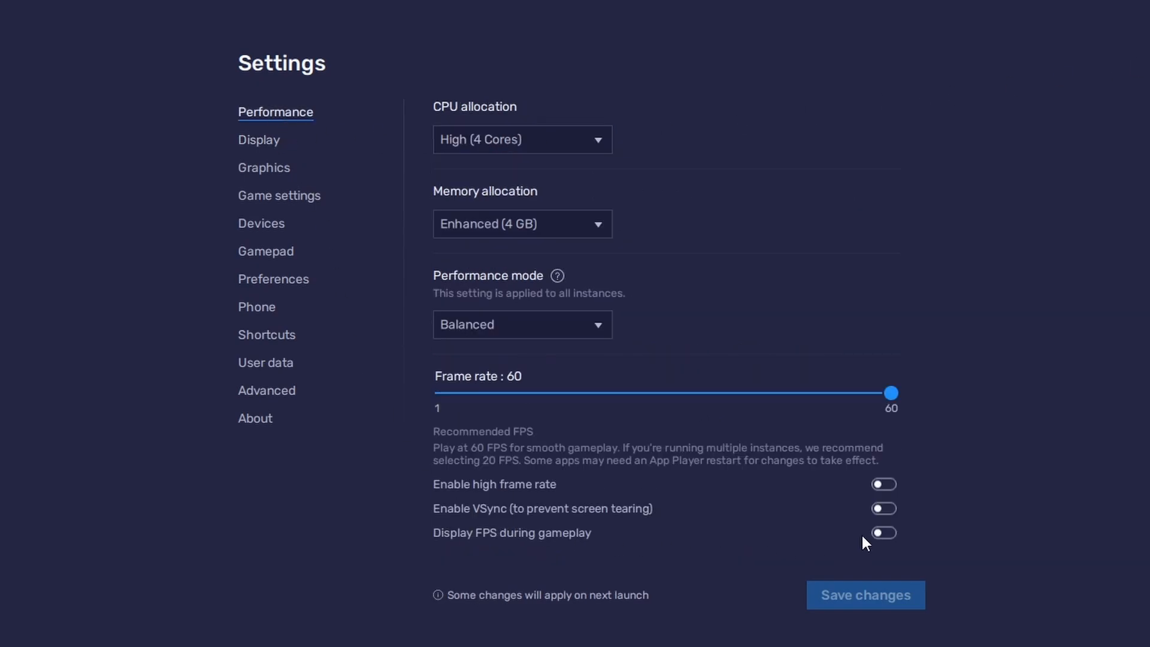
pyautogui.click(883, 532)
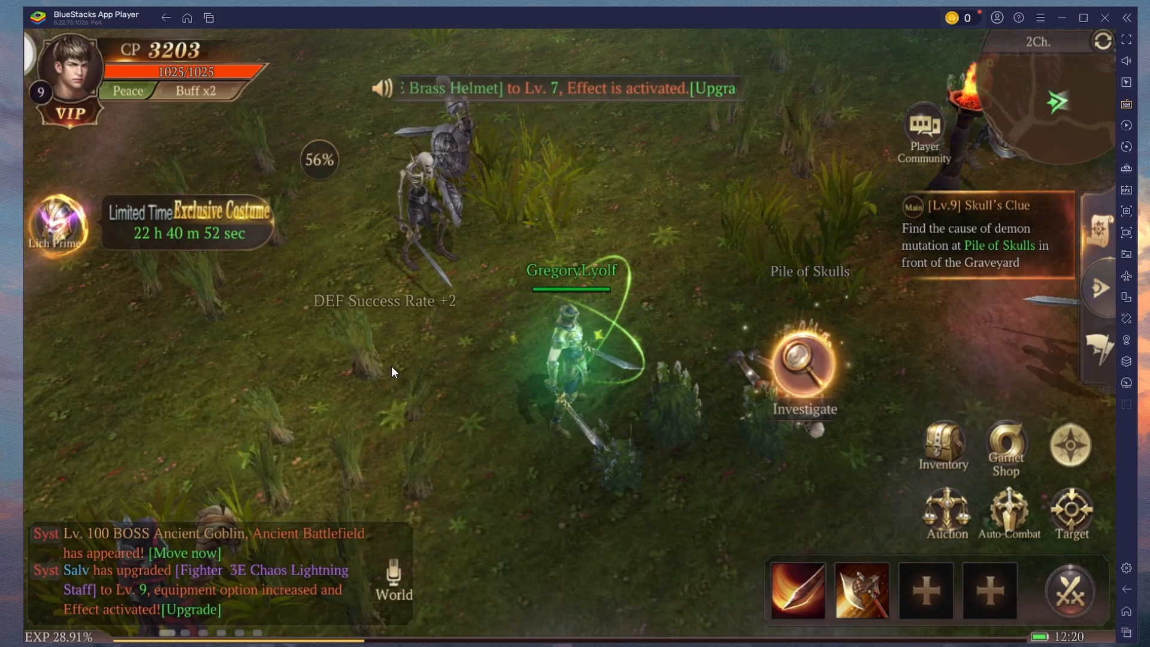
# Step: Play MU: Dark Epoch to level 10 and close the LEVEL UP screen
pyautogui.click(804, 370)
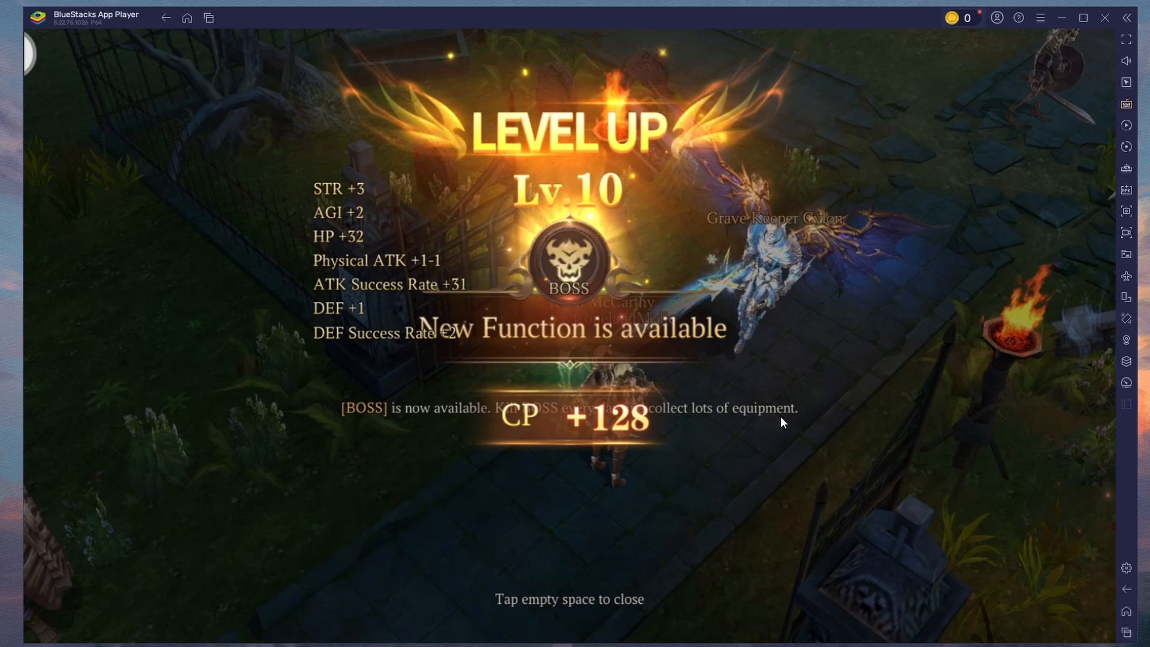
pyautogui.click(783, 421)
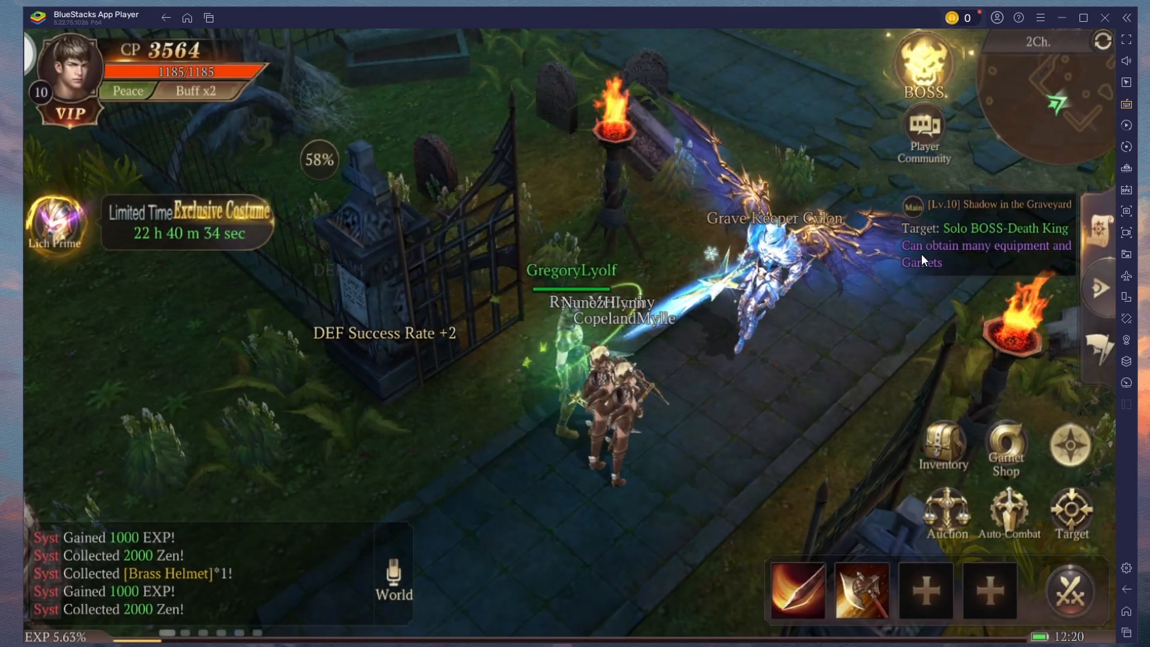